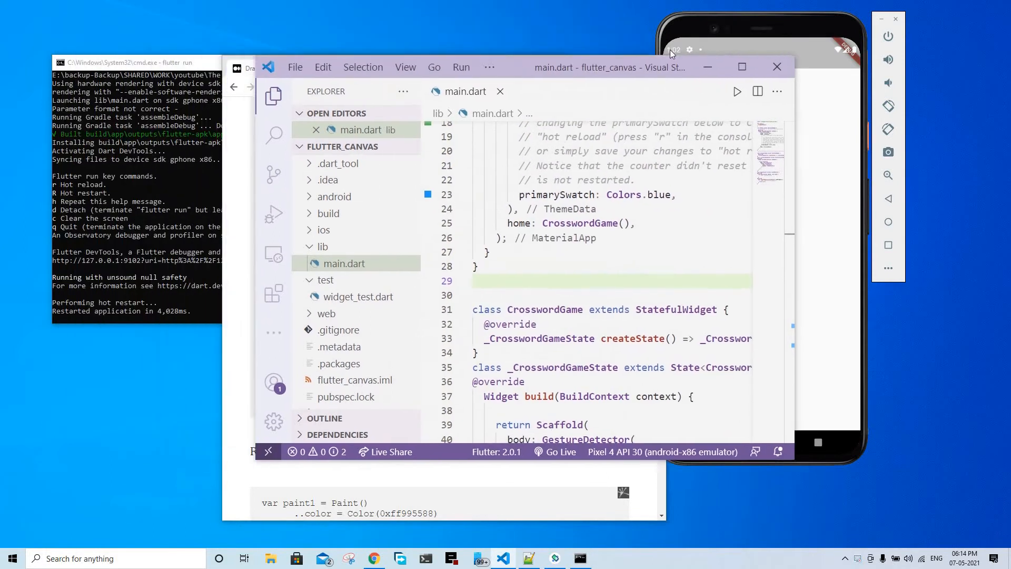
# - Shift the main.dart editor window right to reveal the 'Drawing on flutter canvas' article
pyautogui.moveTo(671, 54); pyautogui.dragTo(478, 58)
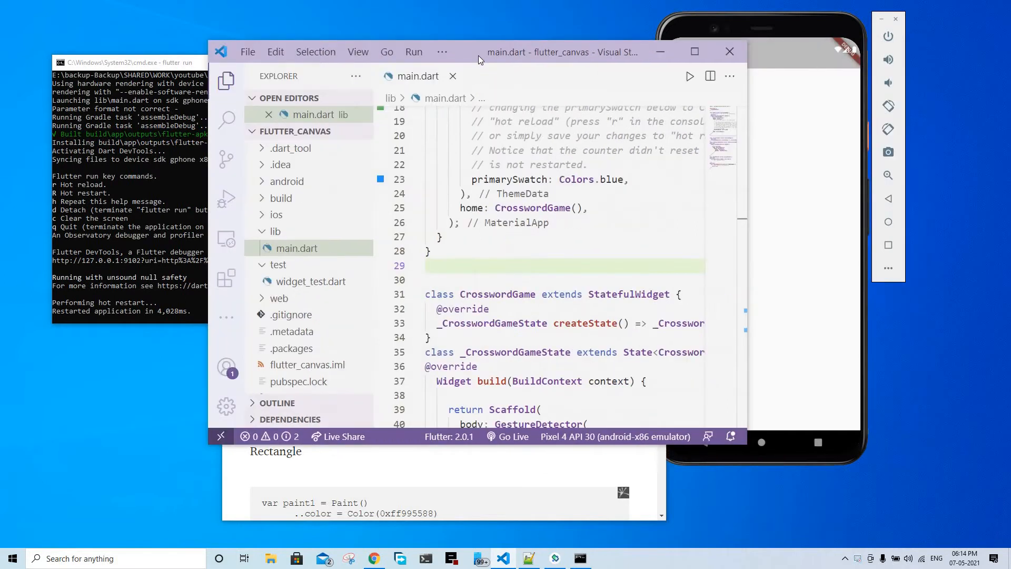
pyautogui.moveTo(481, 58); pyautogui.dragTo(603, 81)
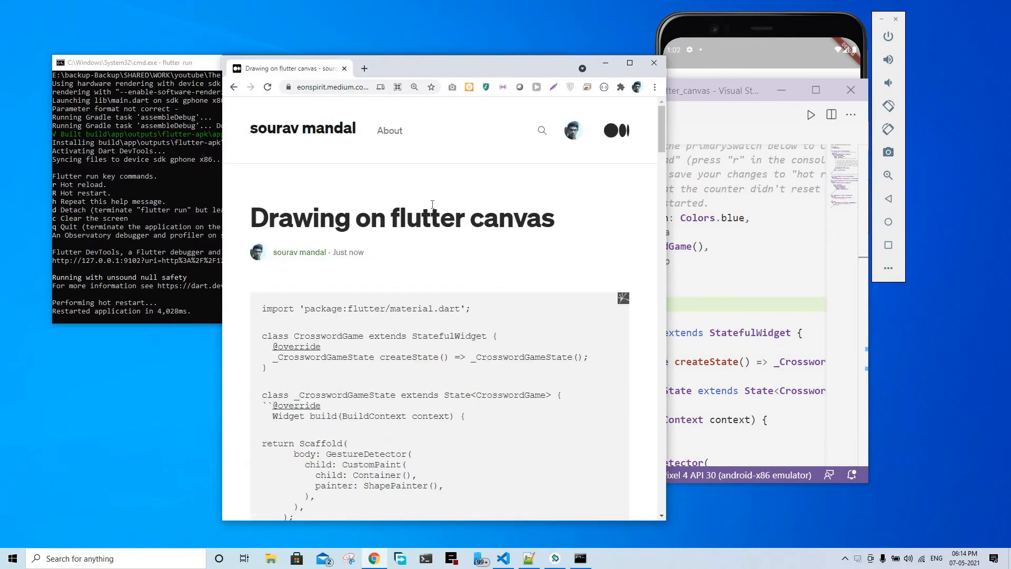
# - Scroll to the article's Rectangle and Circle snippets and bring up the flutter run terminal
pyautogui.scroll(-3)
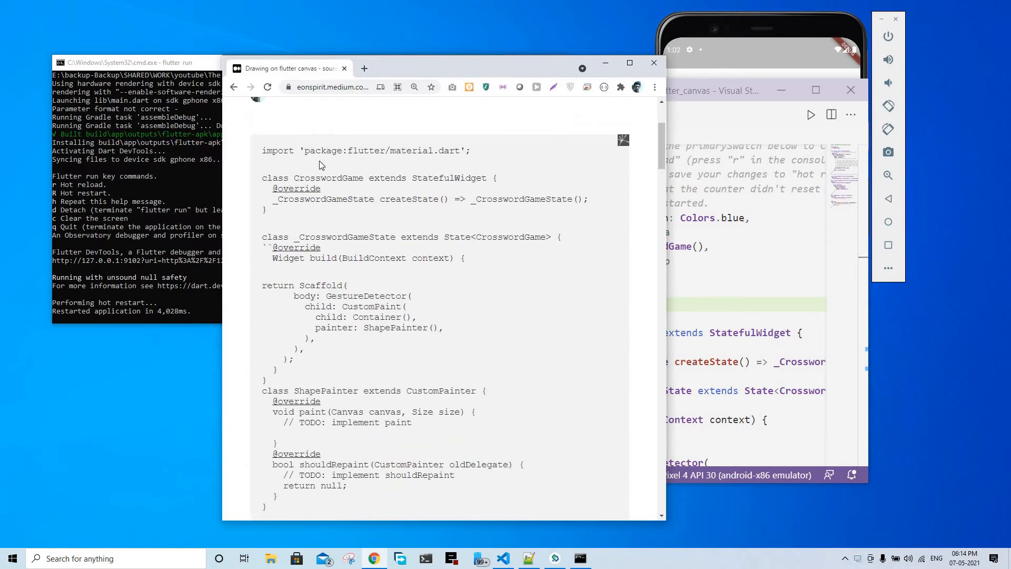
pyautogui.moveTo(371, 326)
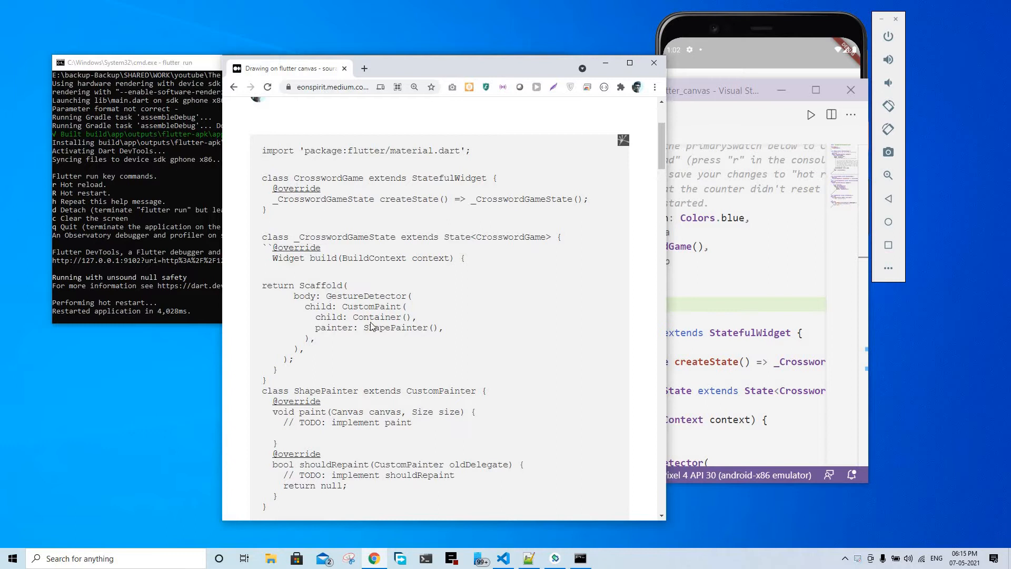
pyautogui.scroll(-3)
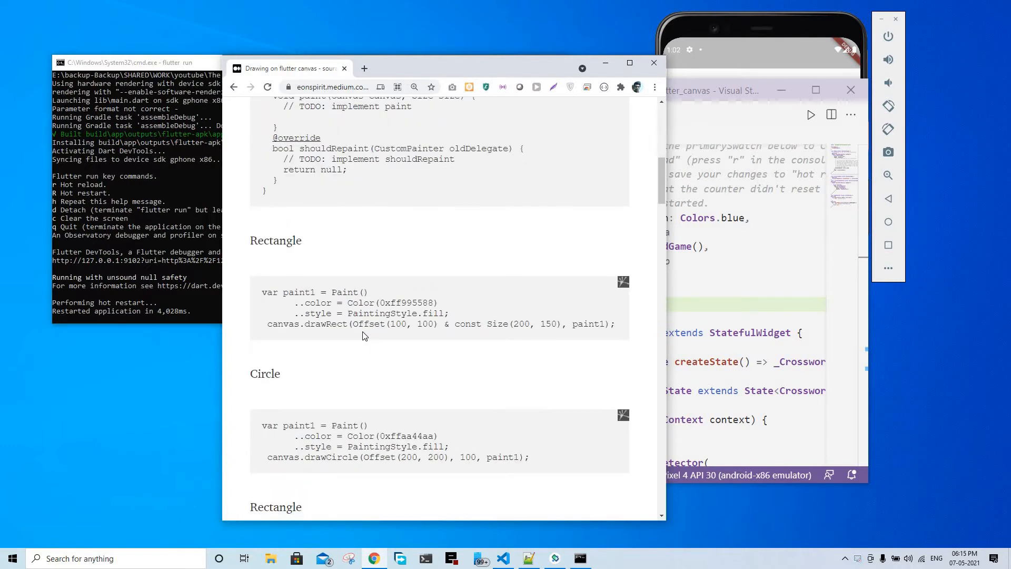
pyautogui.click(132, 63)
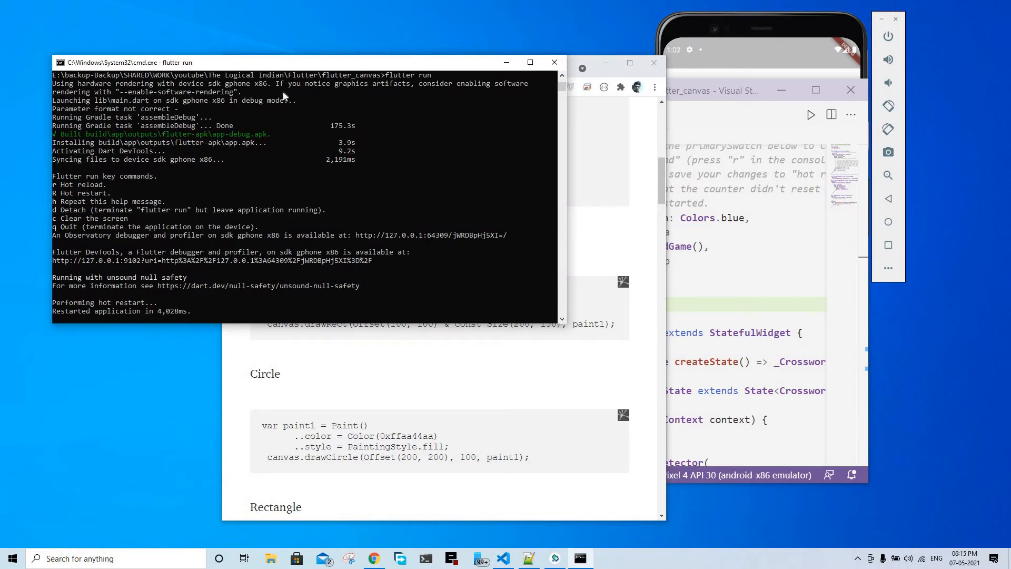
pyautogui.moveTo(106, 308)
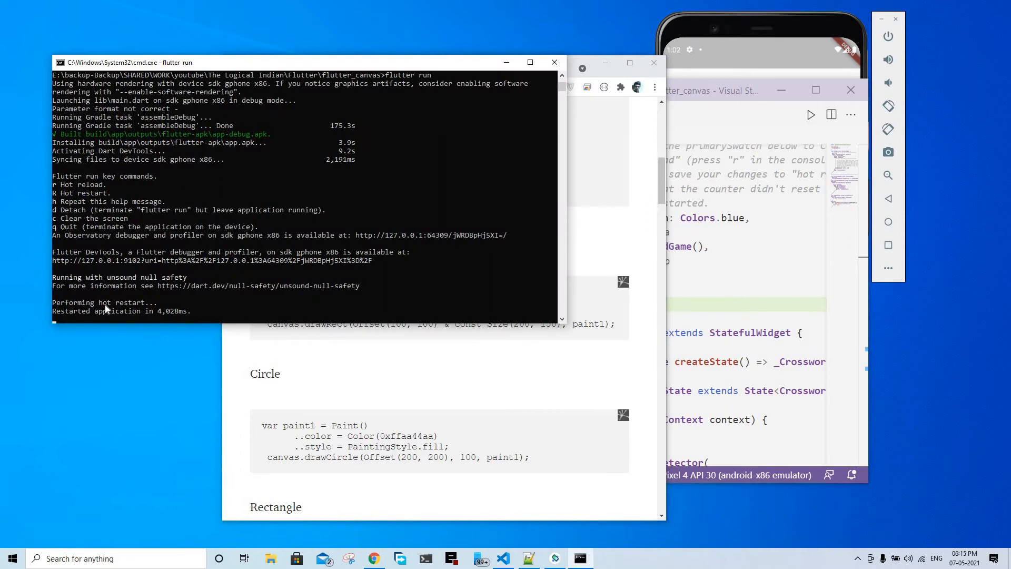
pyautogui.moveTo(199, 175)
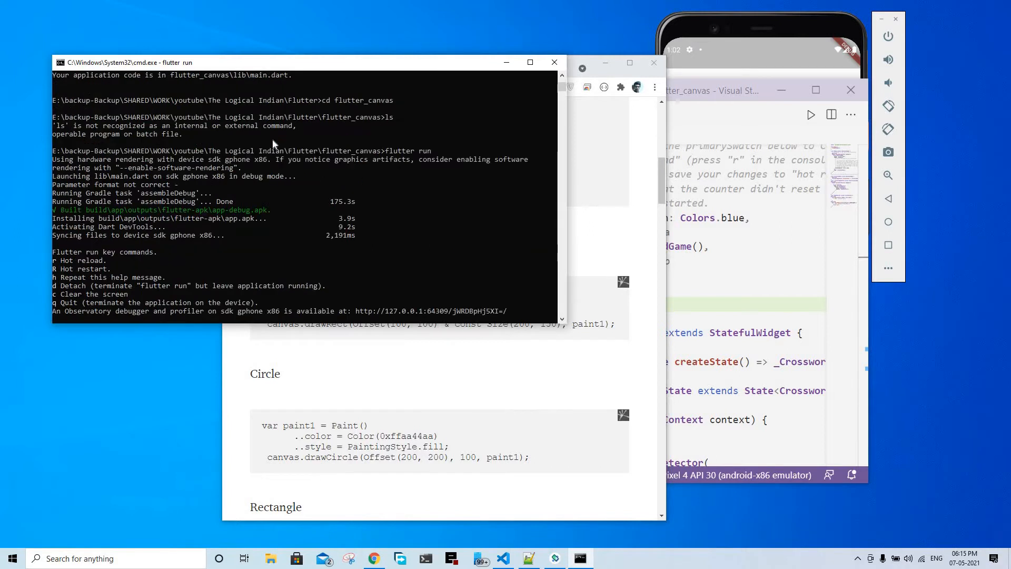
# - Send R to the flutter run console in the flutter_canvas project
pyautogui.press('R')
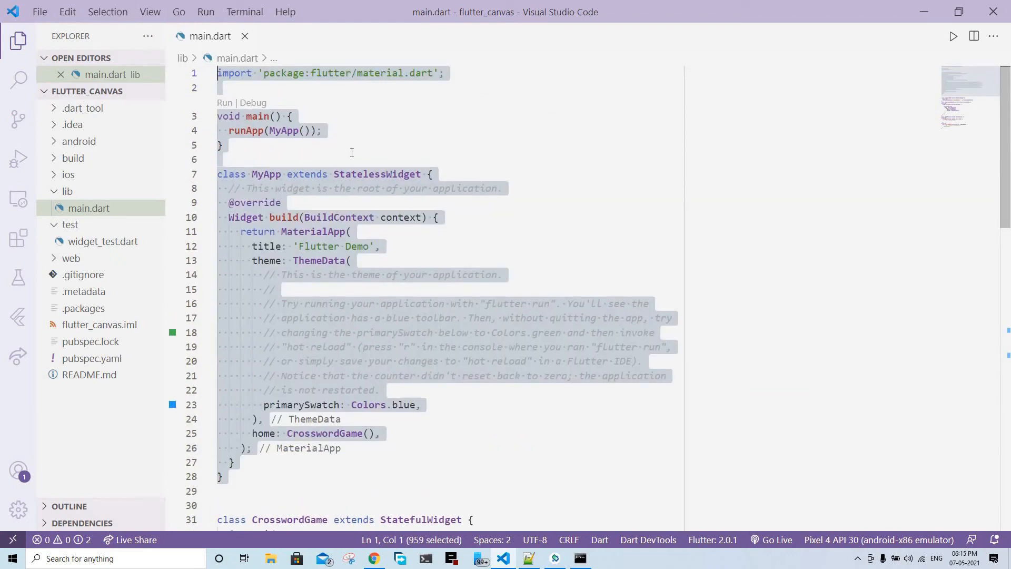
# - Add blank lines above class ShapePainter and highlight the CustomPaint painter lines
pyautogui.scroll(-3)
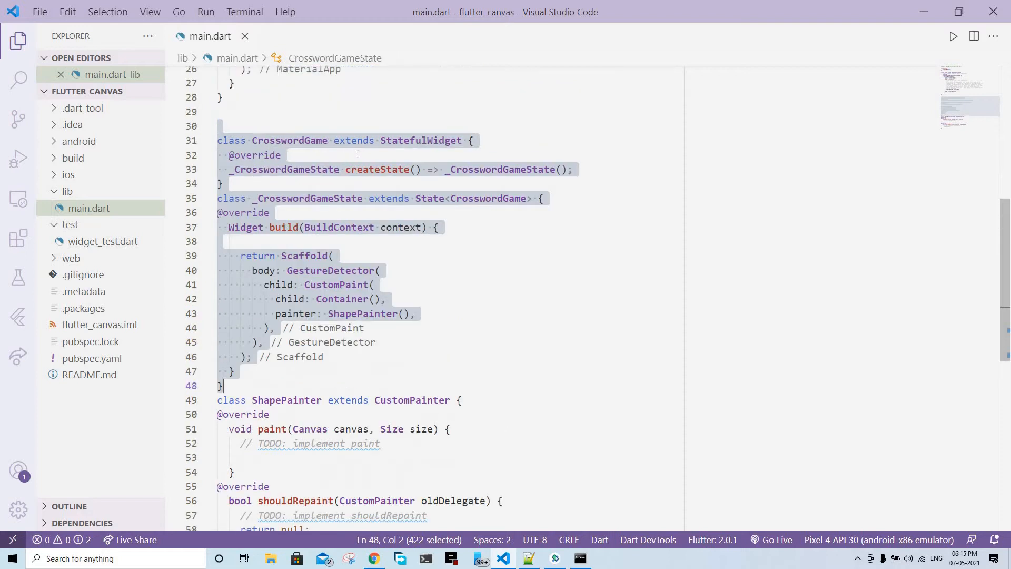
pyautogui.moveTo(407, 140)
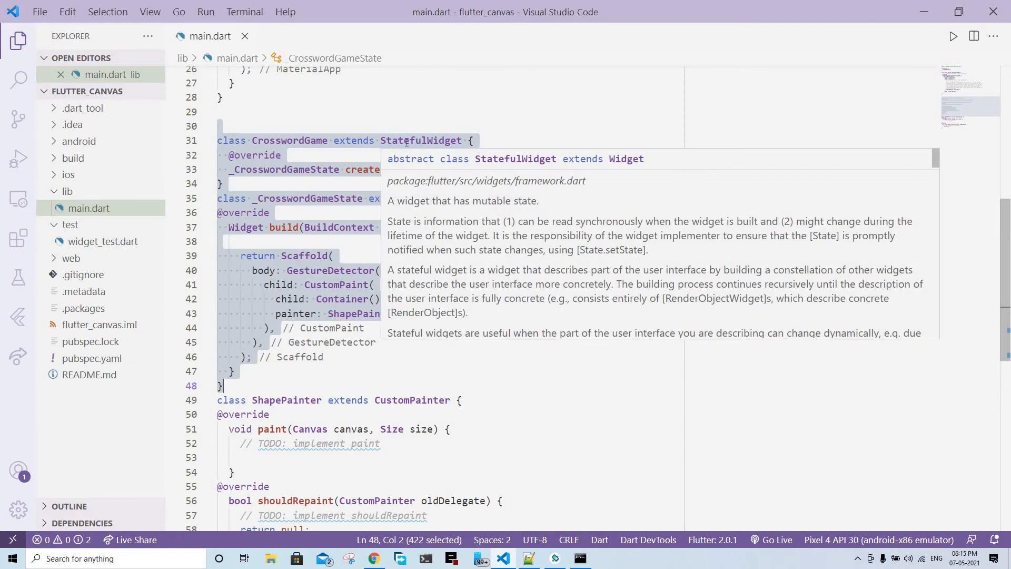
pyautogui.moveTo(341, 242)
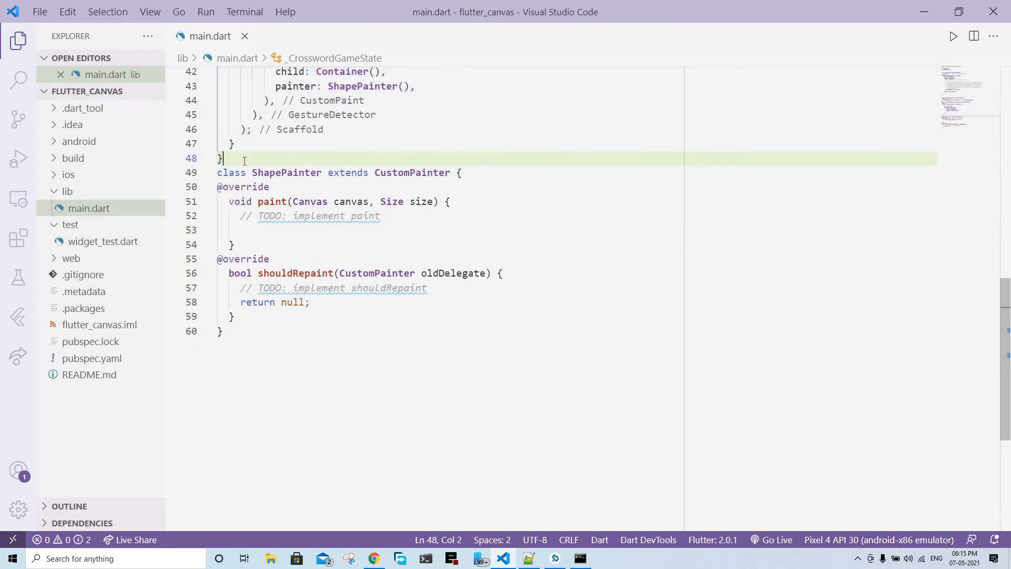
pyautogui.press('Enter')
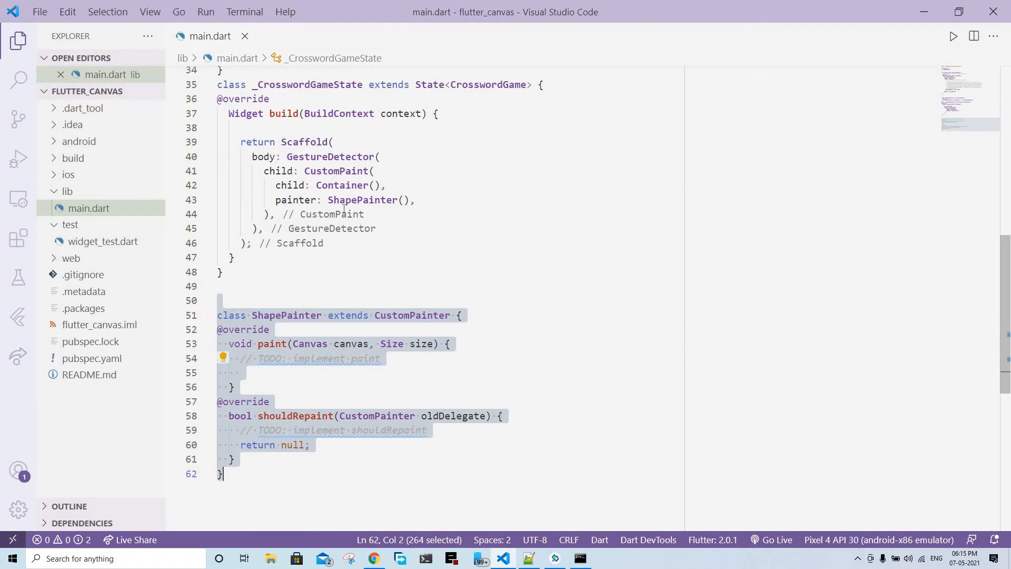
pyautogui.moveTo(268, 315)
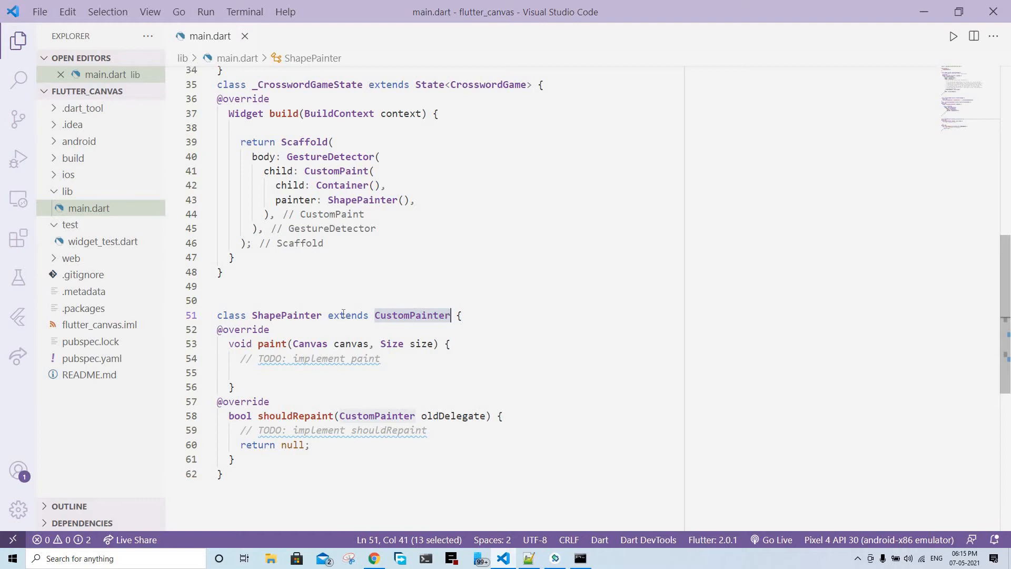
pyautogui.moveTo(302, 315)
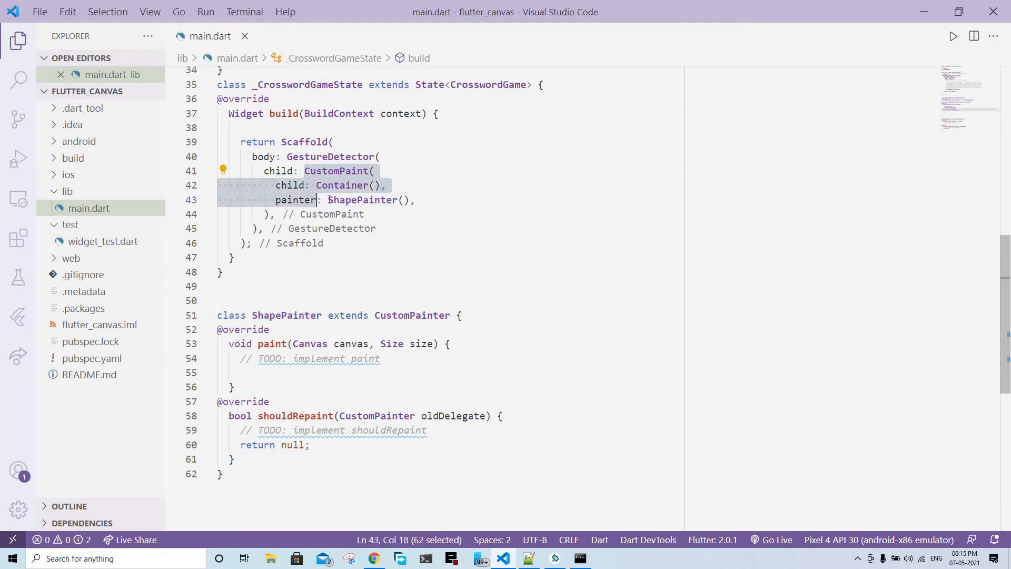
pyautogui.doubleClick(361, 200)
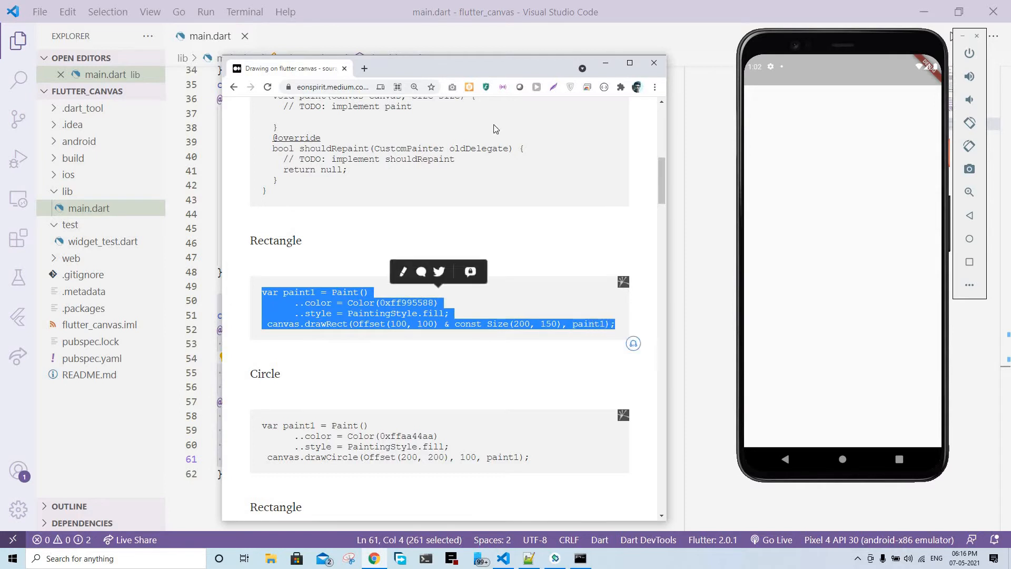
# - Copy the Rectangle snippet that builds paint1 and draws a filled rectangle
pyautogui.click(654, 63)
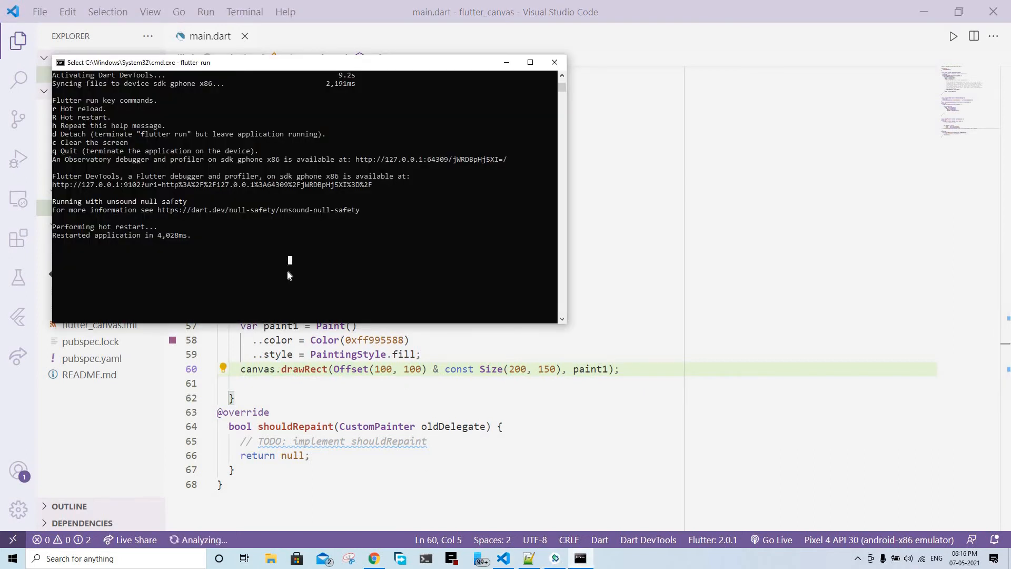
# - Hot restart to show the filled rectangle, then add blank lines below the rectangle code
pyautogui.press('R')
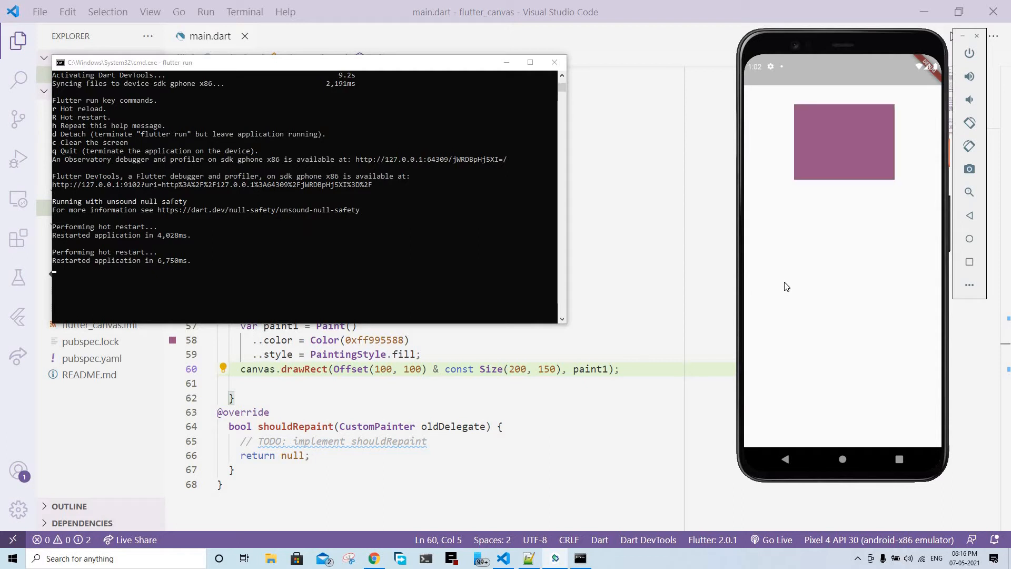
pyautogui.moveTo(724, 216)
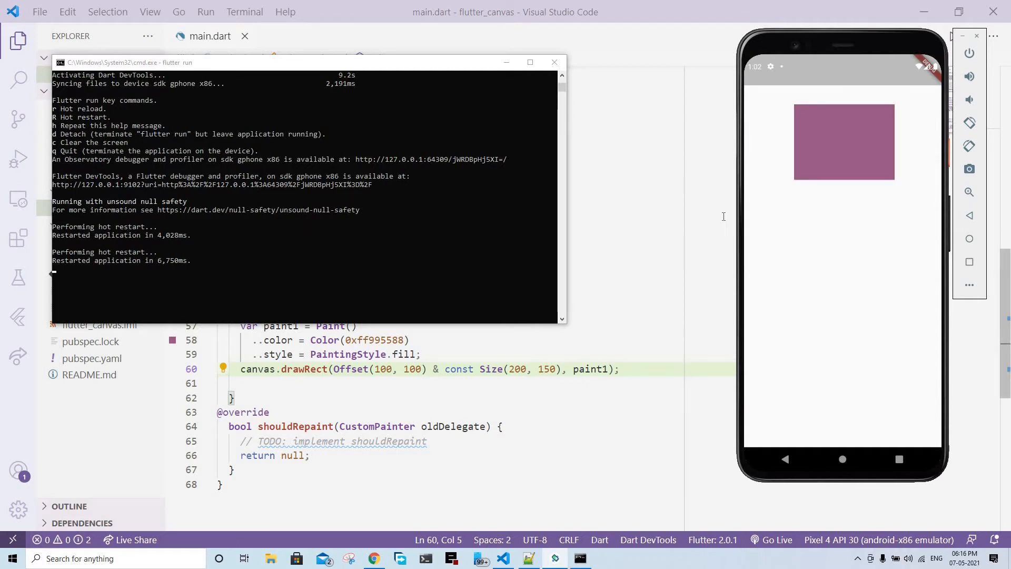
pyautogui.moveTo(819, 146)
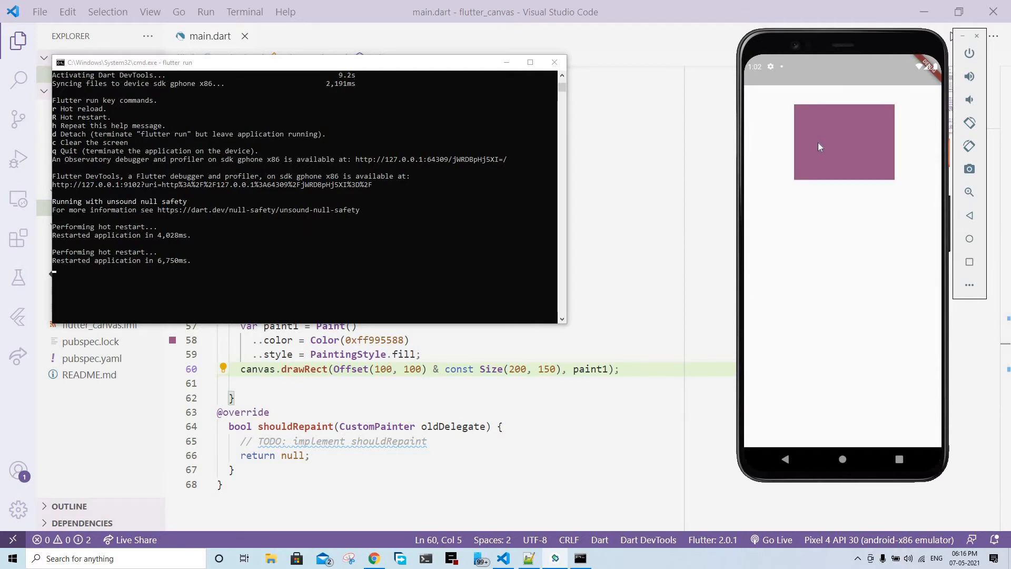
pyautogui.moveTo(801, 129)
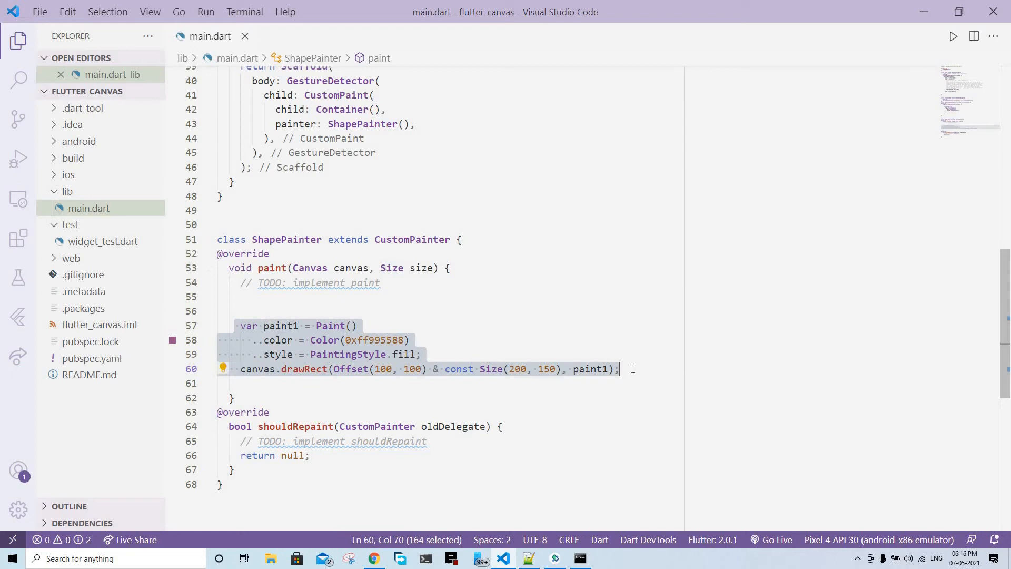
pyautogui.click(628, 369)
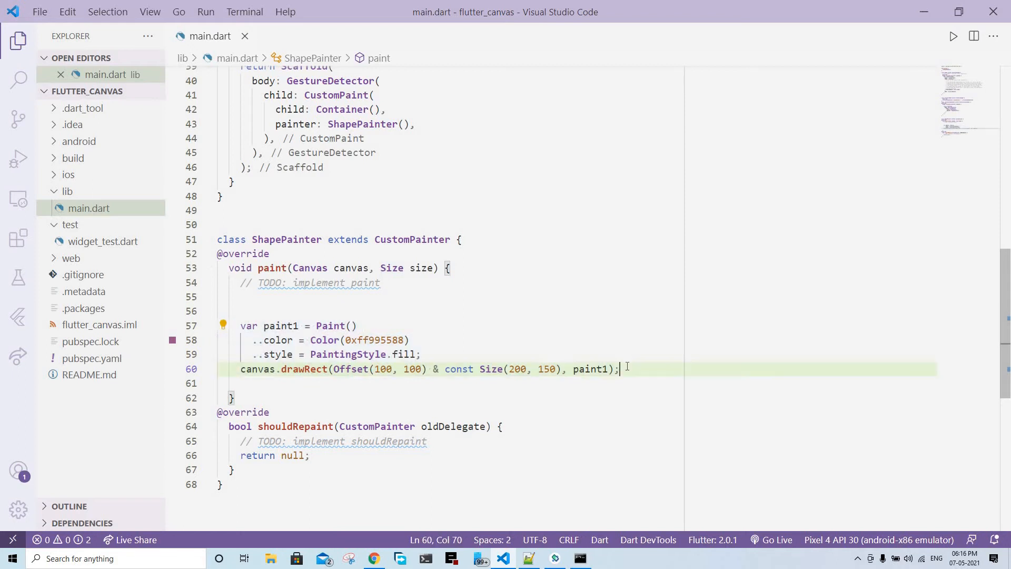
pyautogui.press('Enter')
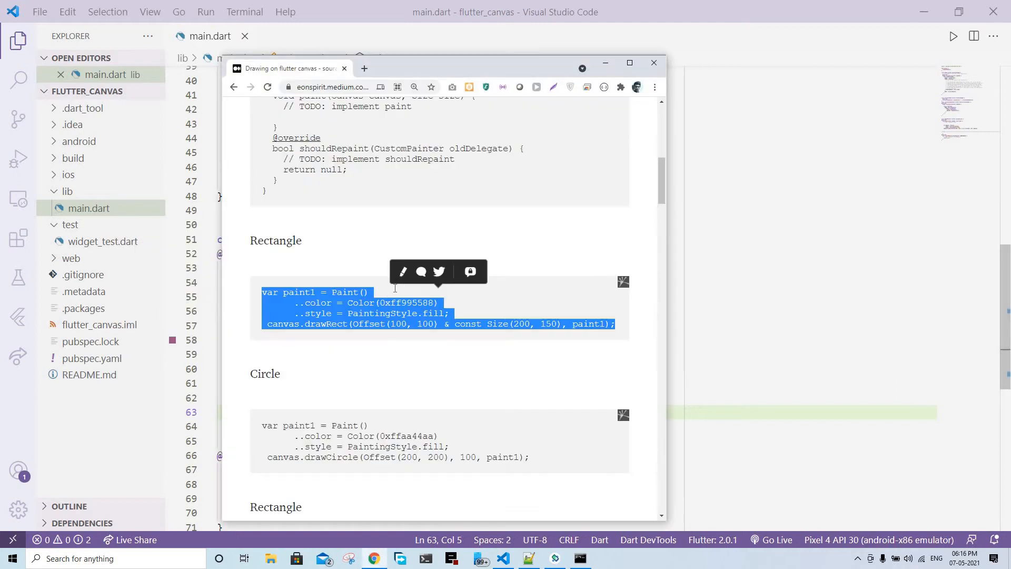
# - Select and copy the article's Circle drawing snippet for the paint method
pyautogui.scroll(-3)
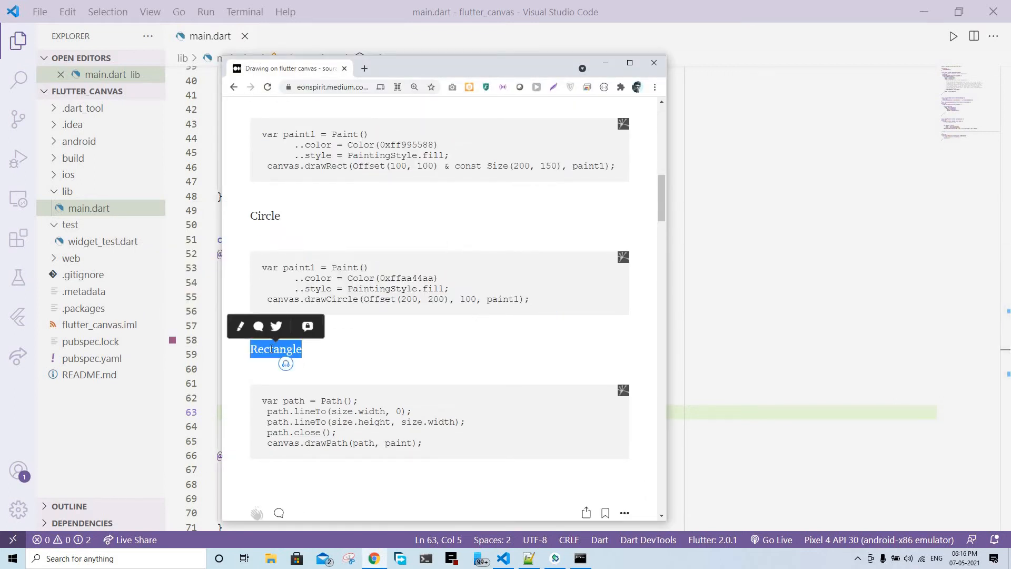
pyautogui.click(261, 269)
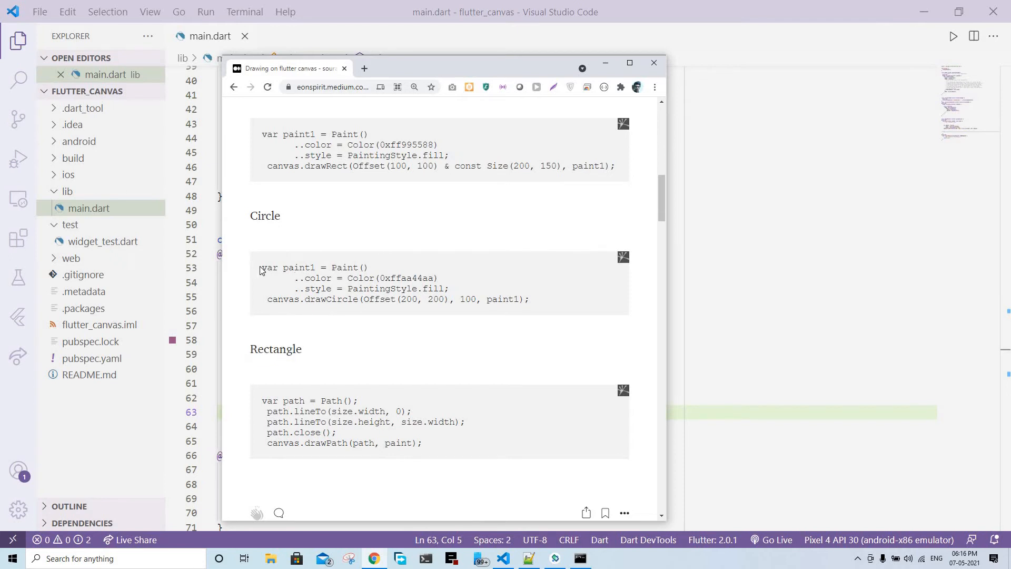
pyautogui.moveTo(261, 267); pyautogui.dragTo(529, 299)
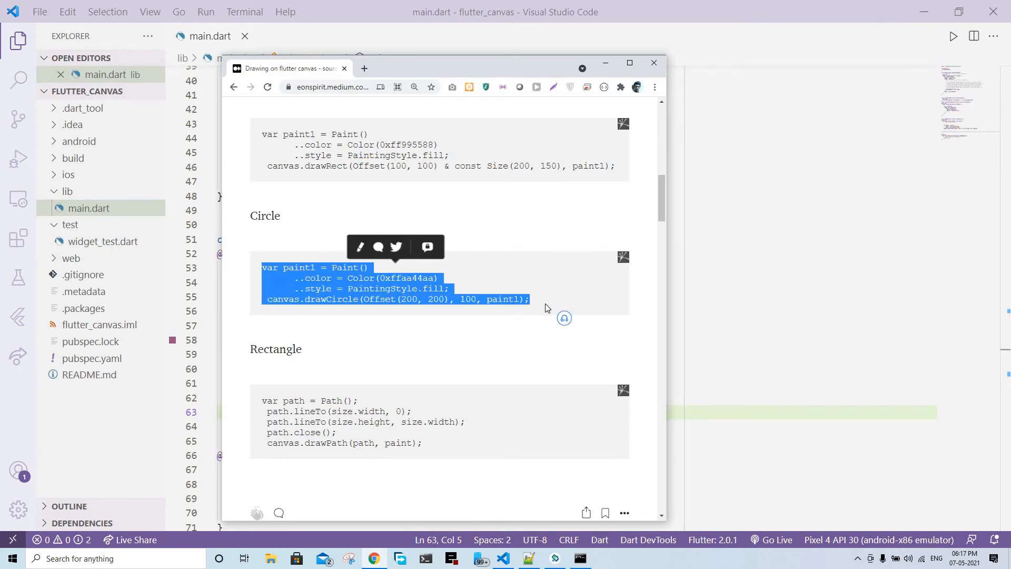
pyautogui.click(654, 62)
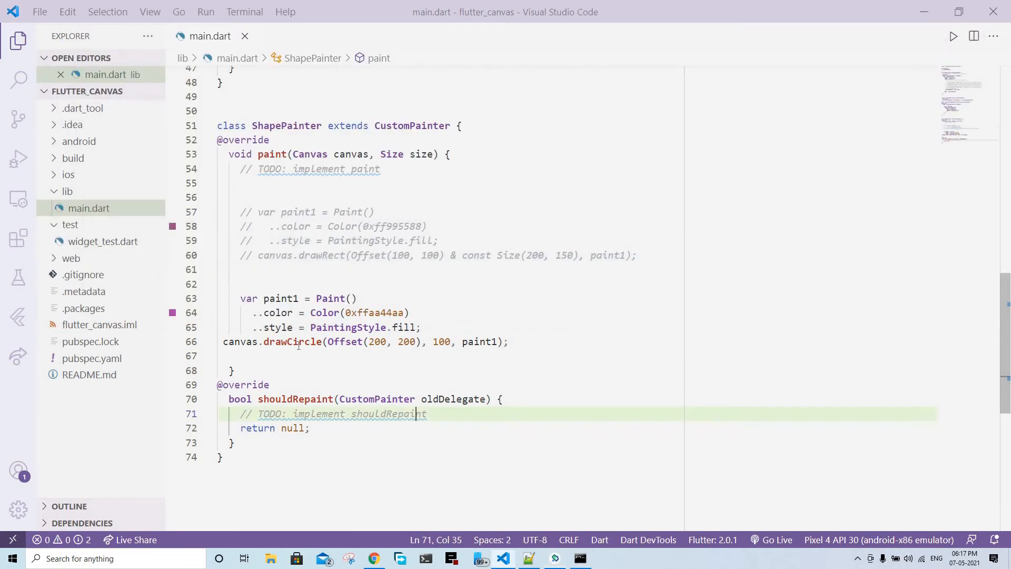
pyautogui.press('alt+tab')
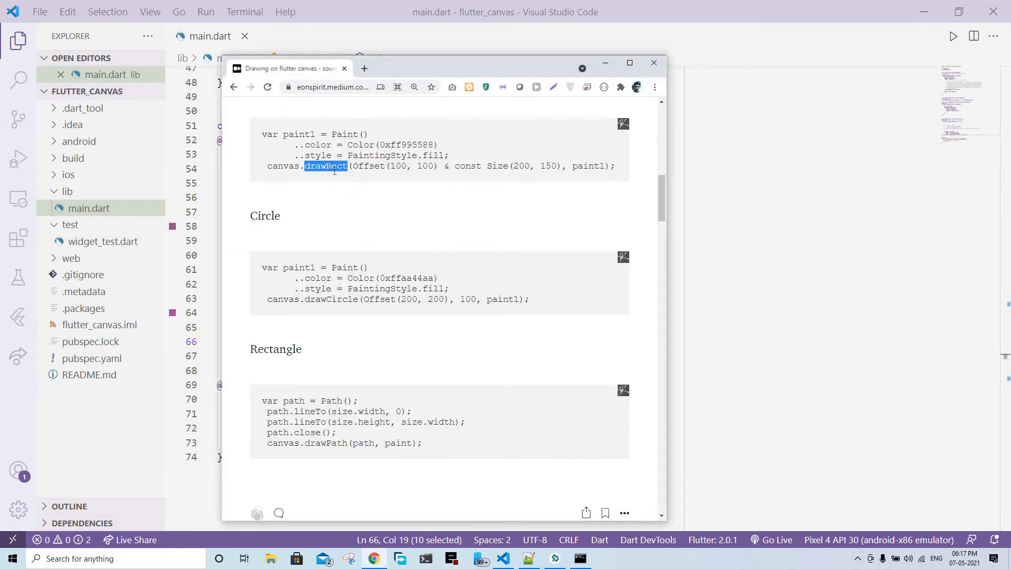
# - Scroll to the article's final section and copy the path-drawing snippet
pyautogui.scroll(-3)
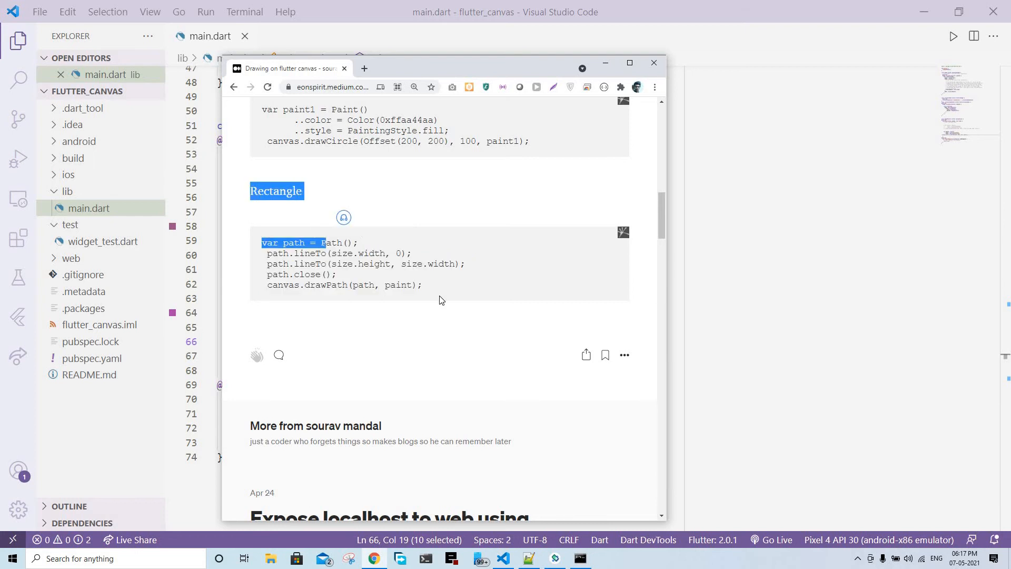
pyautogui.moveTo(262, 242); pyautogui.dragTo(422, 285)
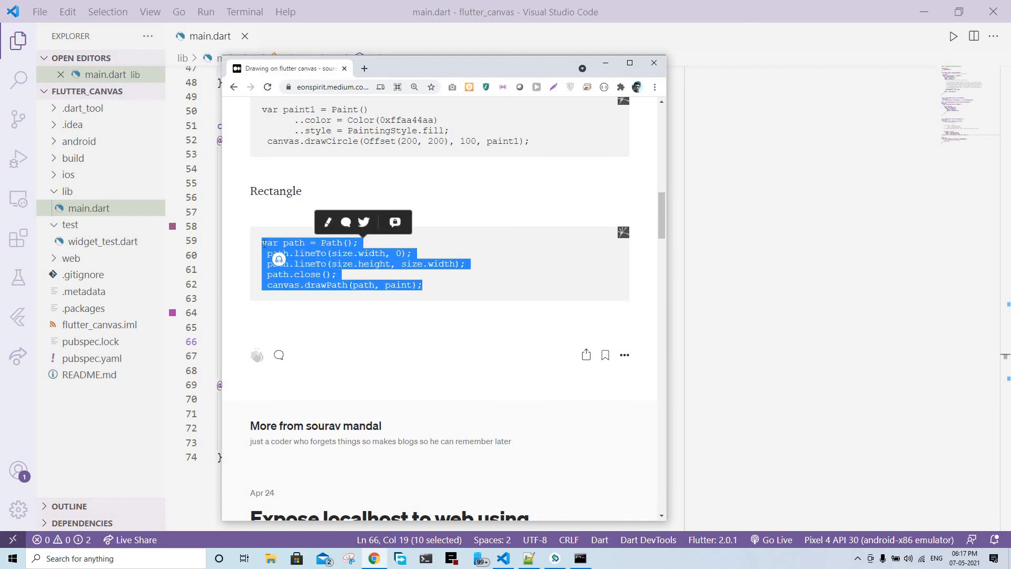
pyautogui.press('alt+tab')
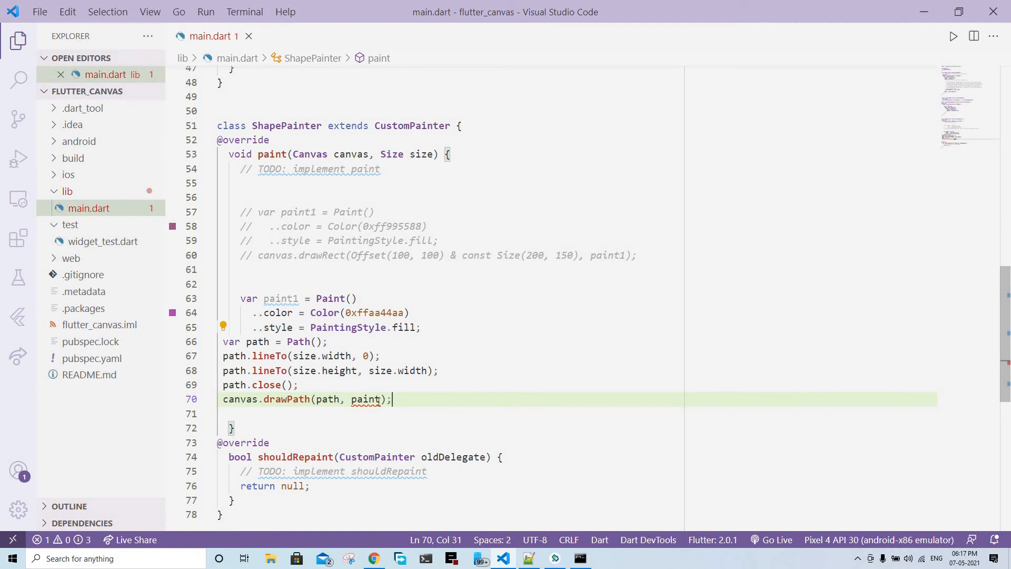
# - Change paint to paint1 in the canvas.drawPath call
pyautogui.write('1')
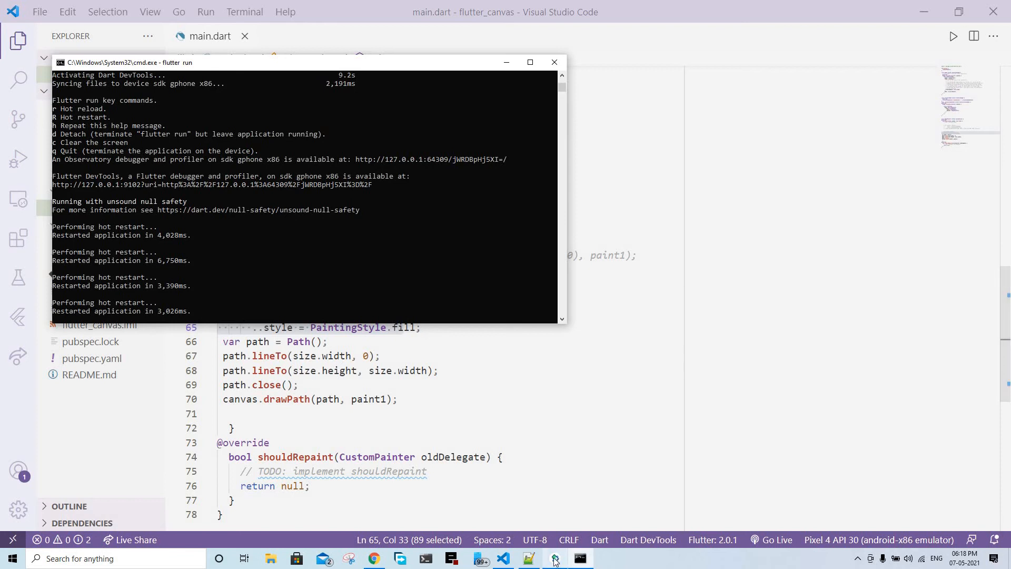
# - Bring the Android emulator forward to view the purple filled triangle
pyautogui.click(555, 558)
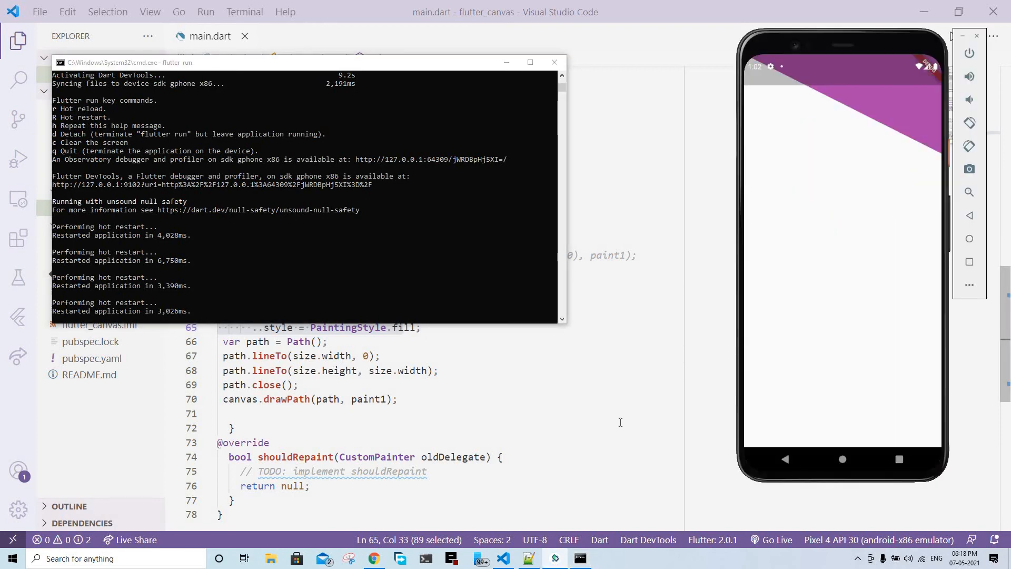
pyautogui.moveTo(643, 251)
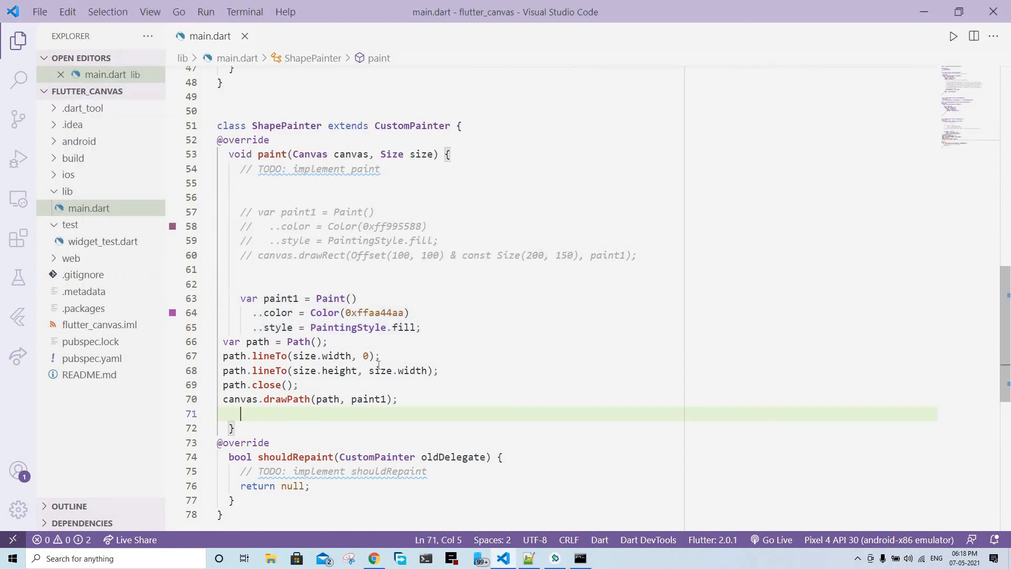
pyautogui.moveTo(332, 359)
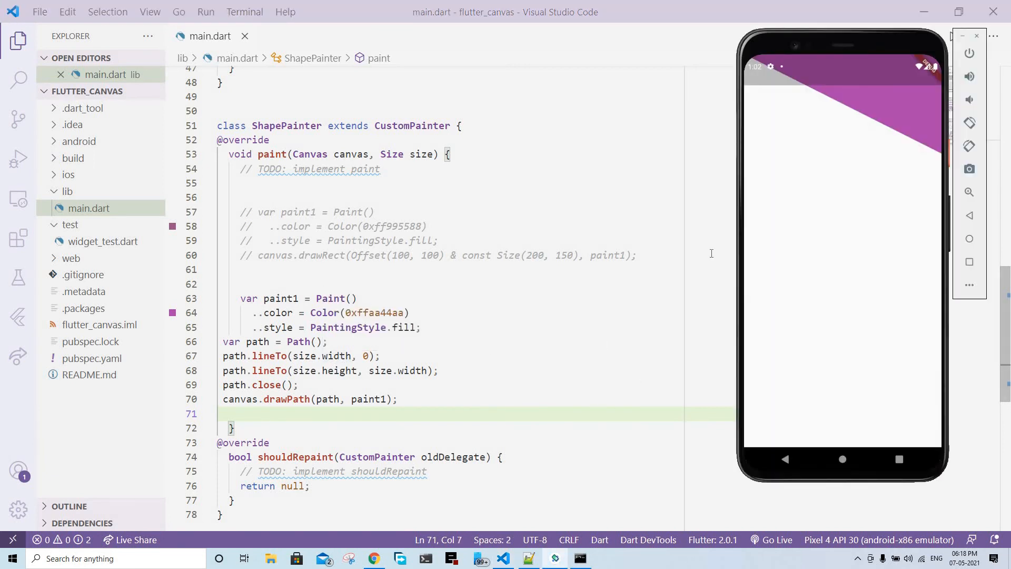
pyautogui.moveTo(936, 52)
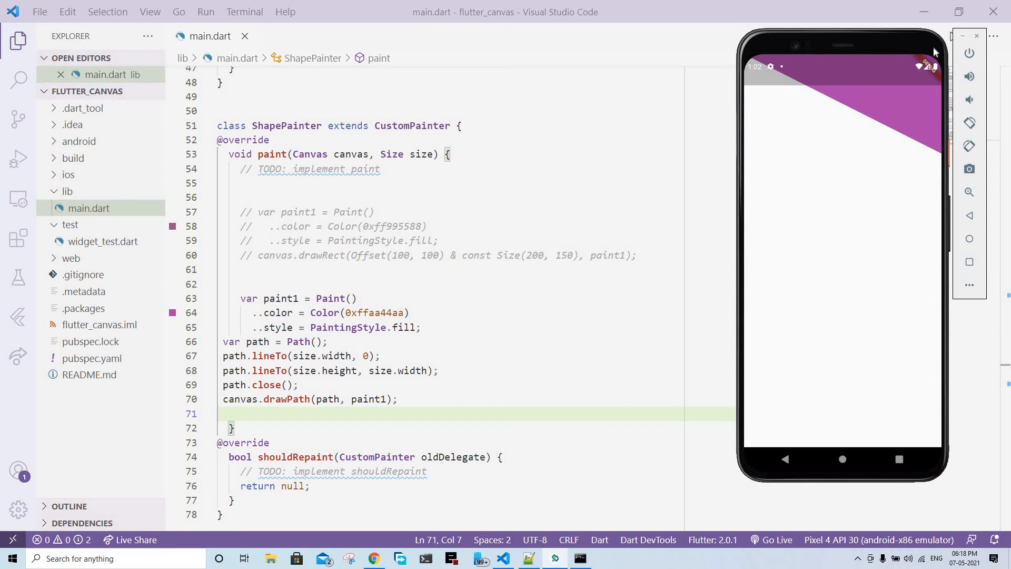
pyautogui.moveTo(939, 167)
pyautogui.write(' + ')
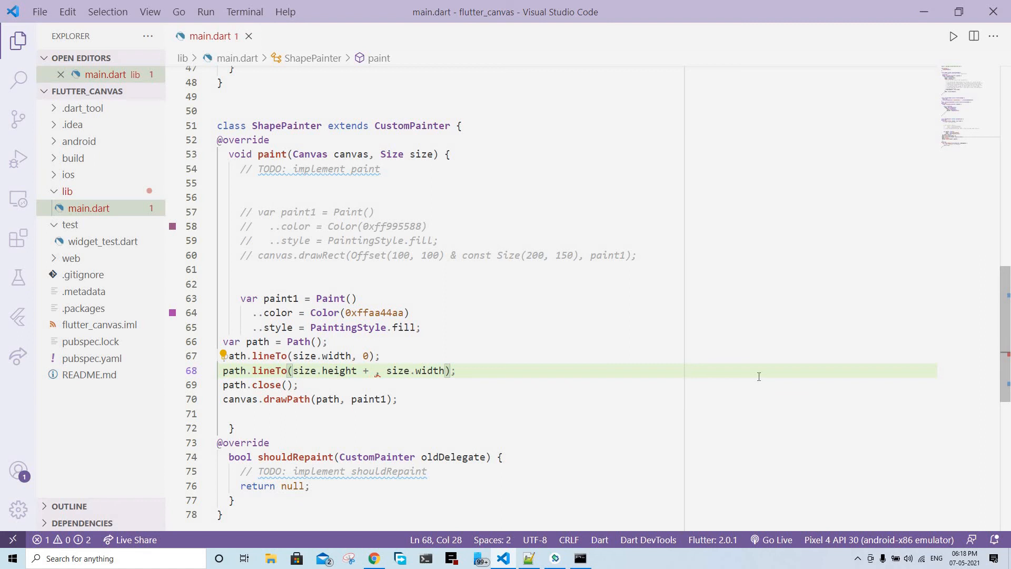
# - Change the triangle's second point to size.height + 100 and return to the Flutter command window
pyautogui.write('100')
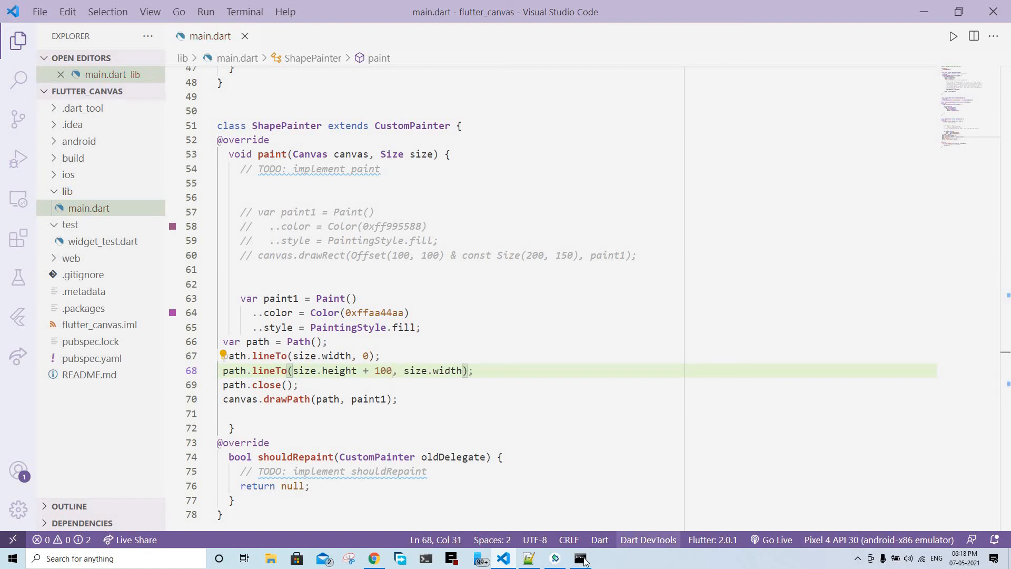
pyautogui.click(580, 559)
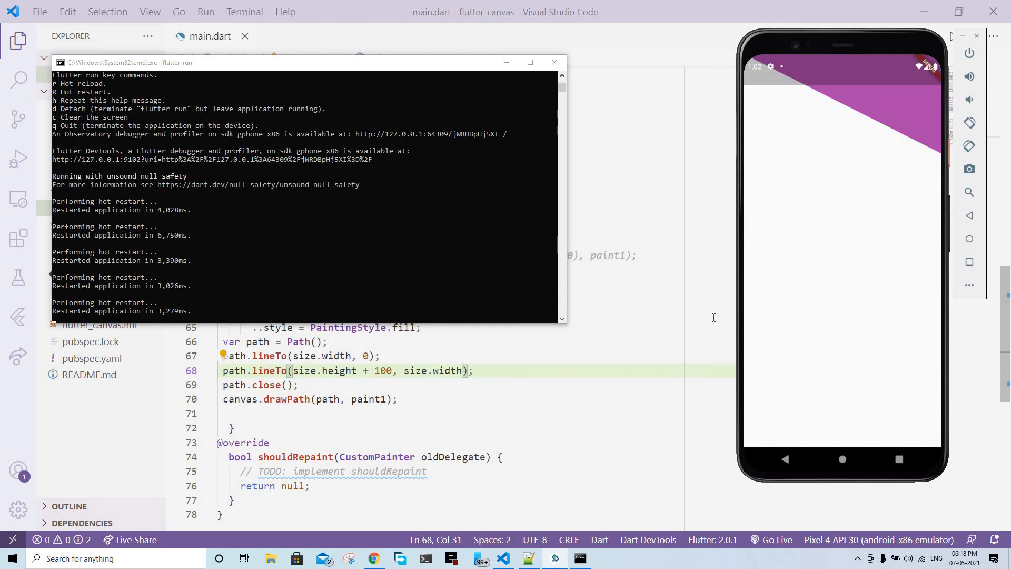
pyautogui.moveTo(889, 111)
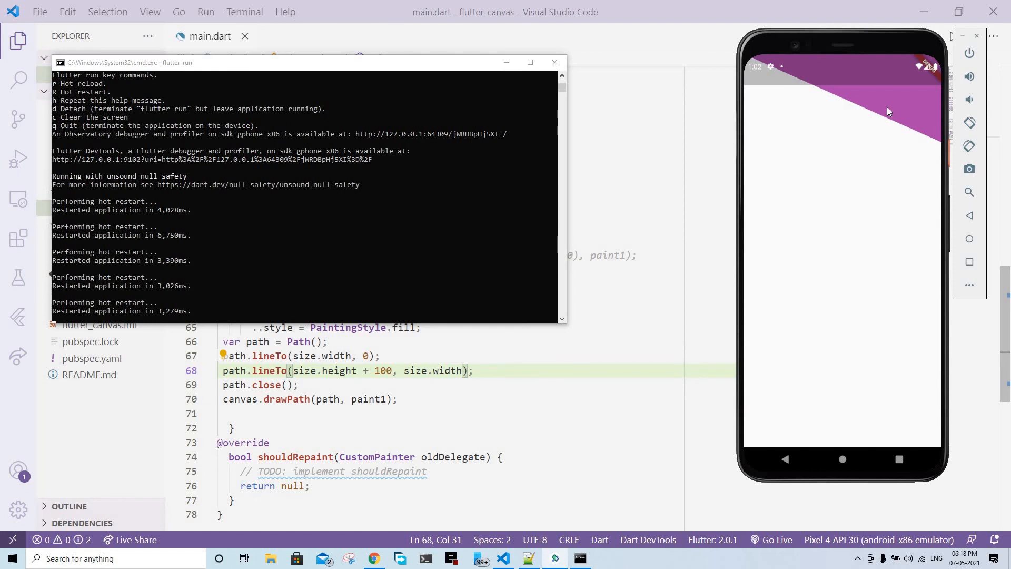